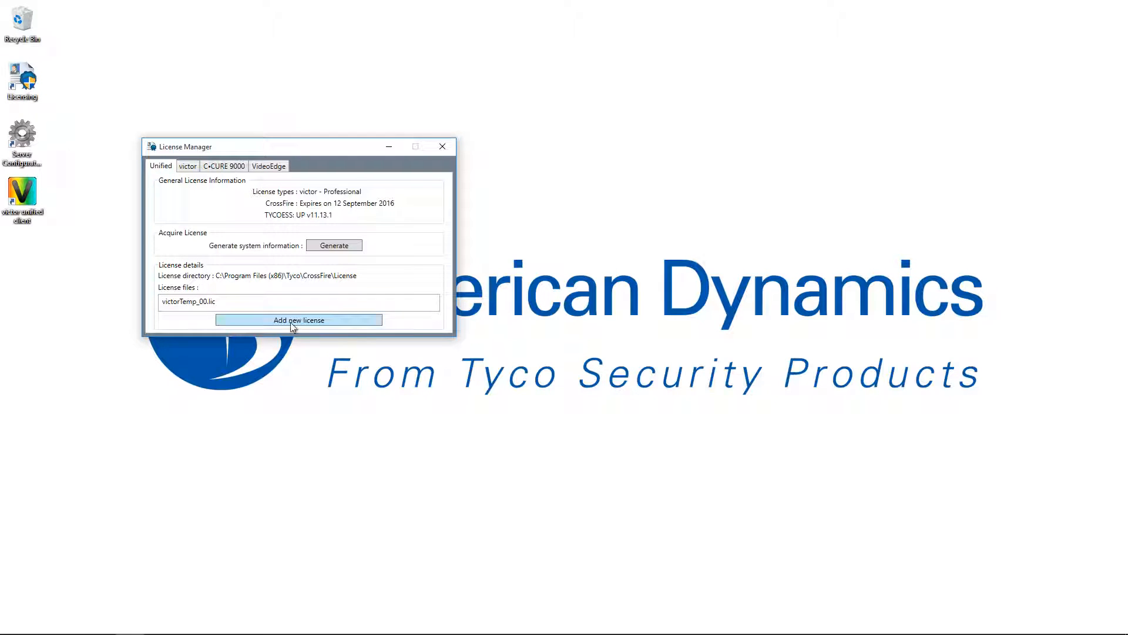
# Step: Add the new .lic license file from Downloads and confirm the services restart
pyautogui.click(299, 319)
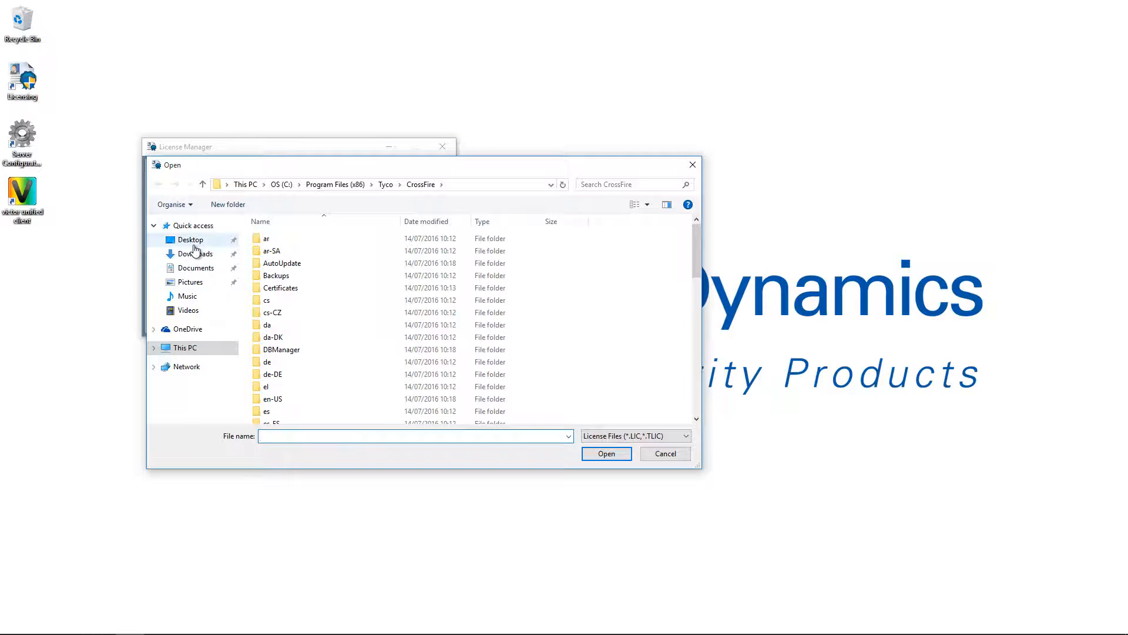
pyautogui.click(194, 254)
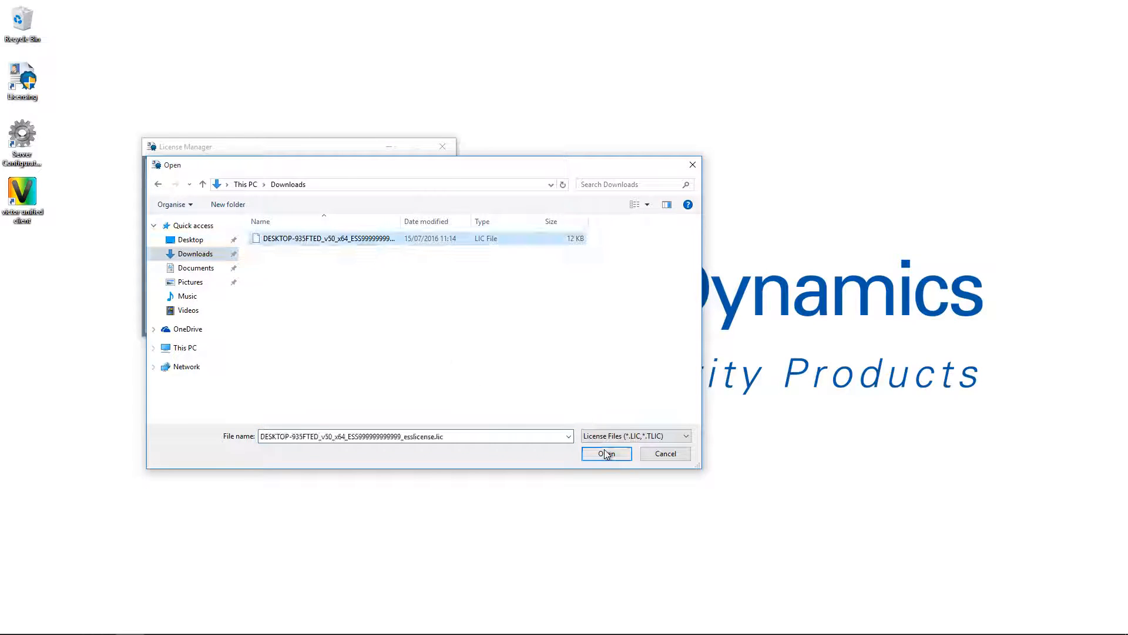
pyautogui.click(607, 454)
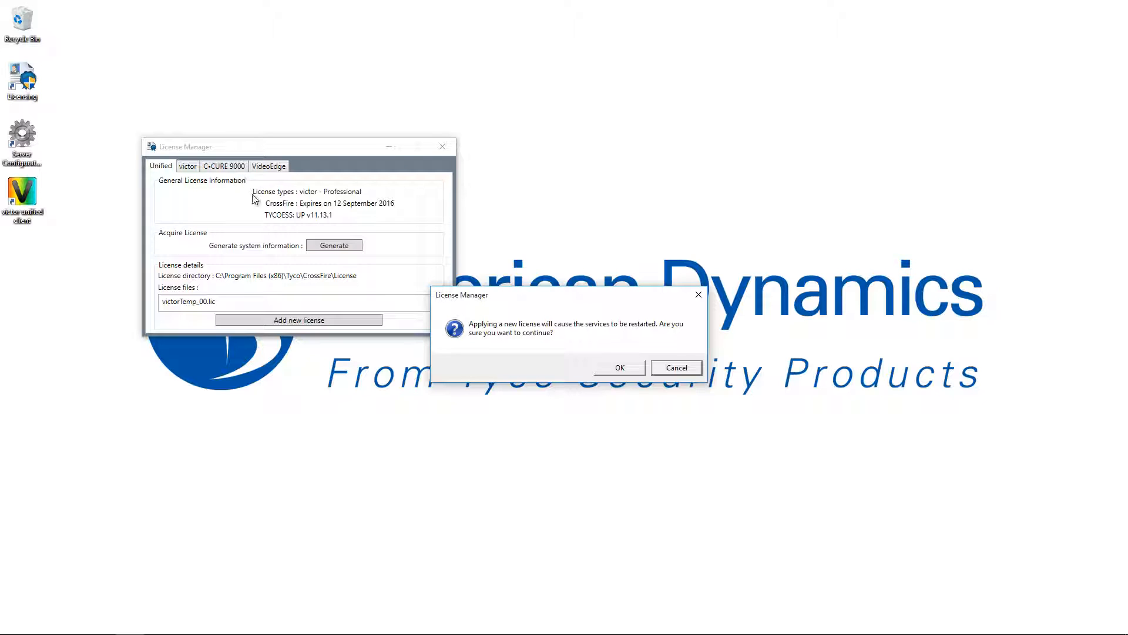
pyautogui.moveTo(624, 373)
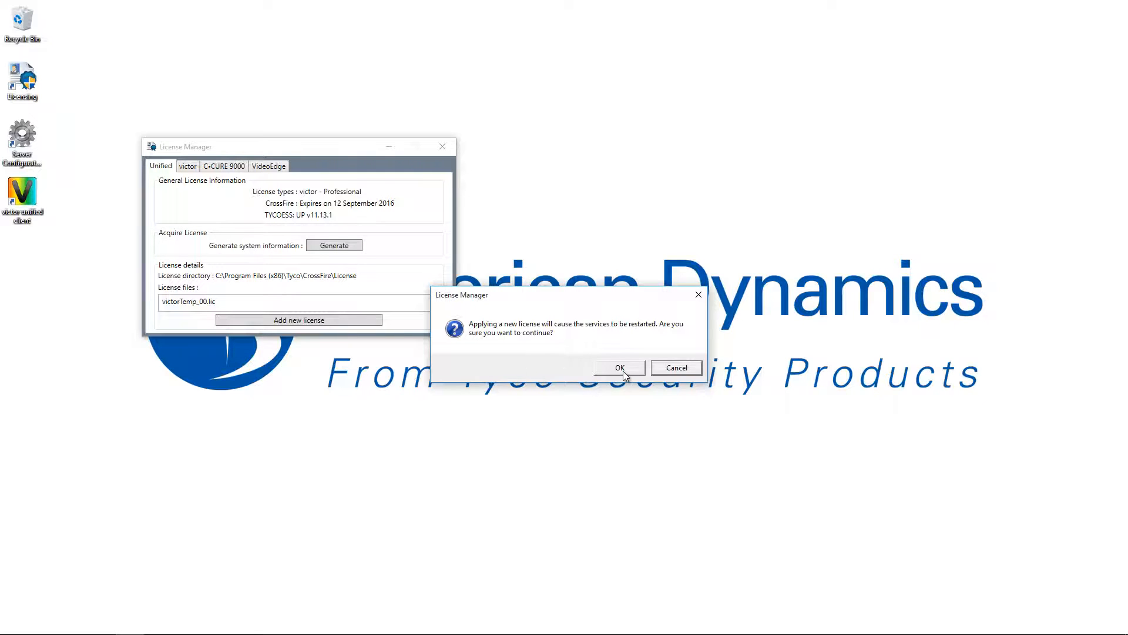
pyautogui.click(619, 367)
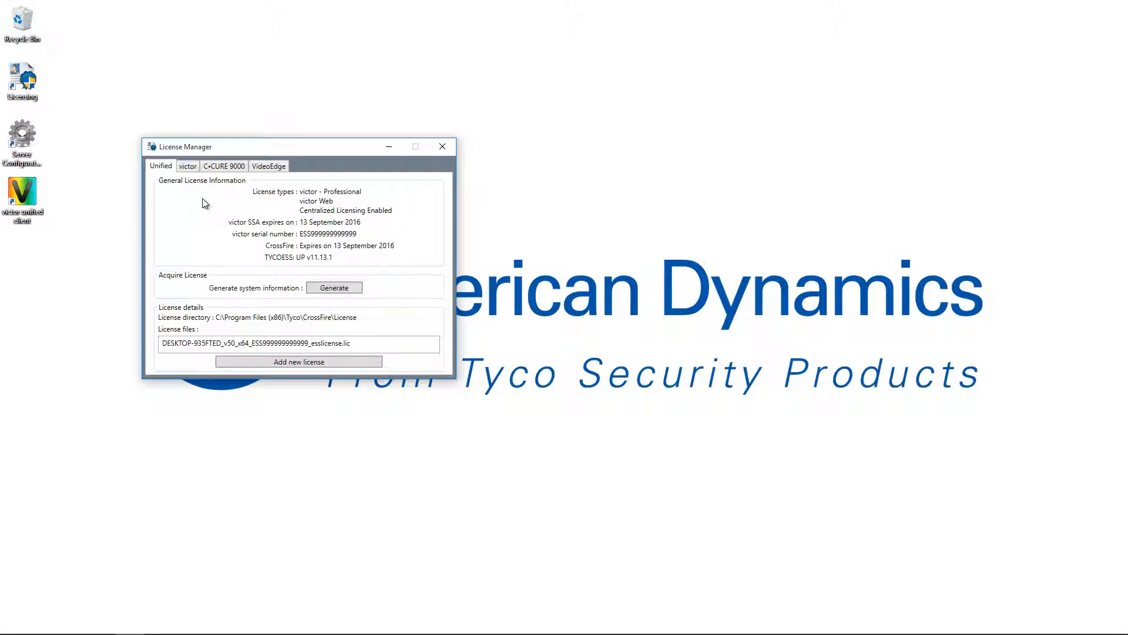
pyautogui.moveTo(314, 221)
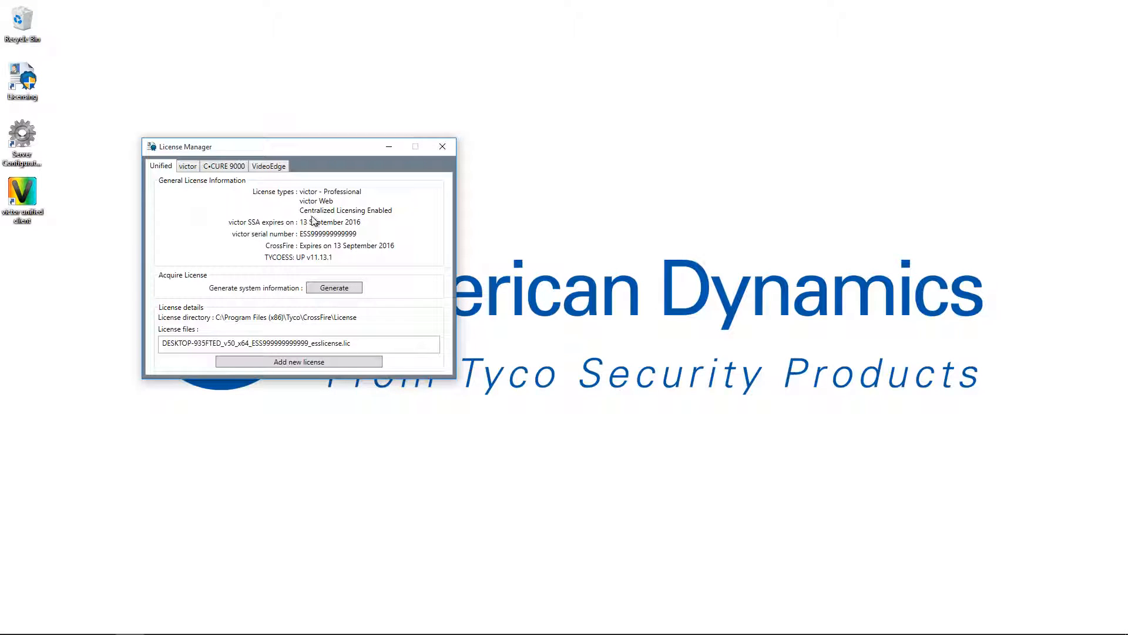
pyautogui.moveTo(361, 223)
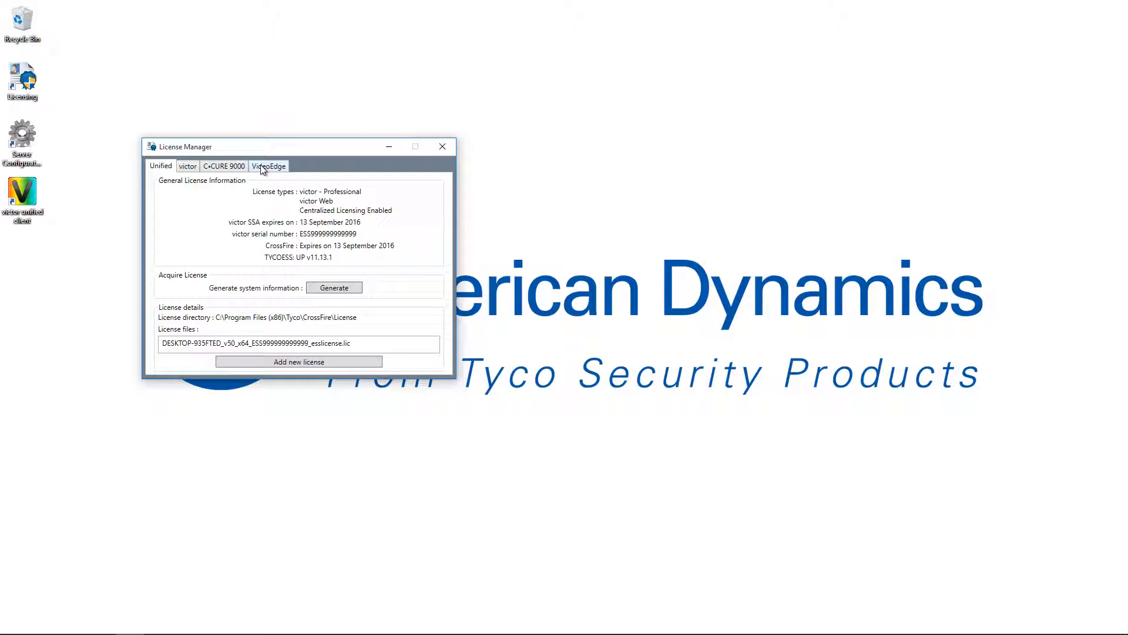
# Step: Show the VideoEdge license details and refresh them
pyautogui.click(268, 165)
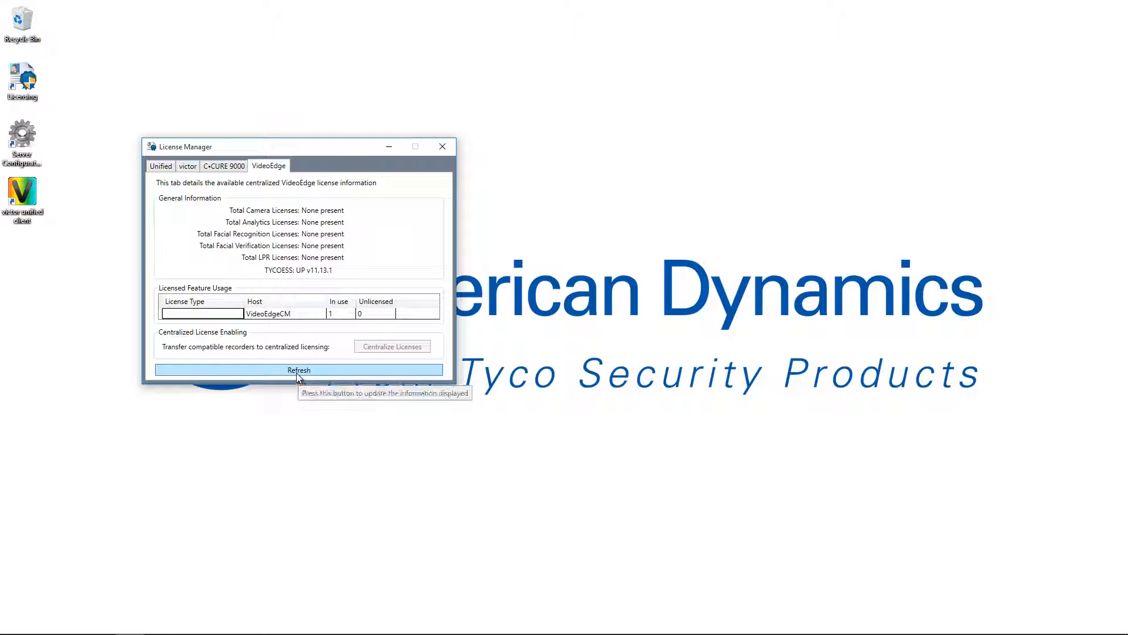
pyautogui.click(299, 369)
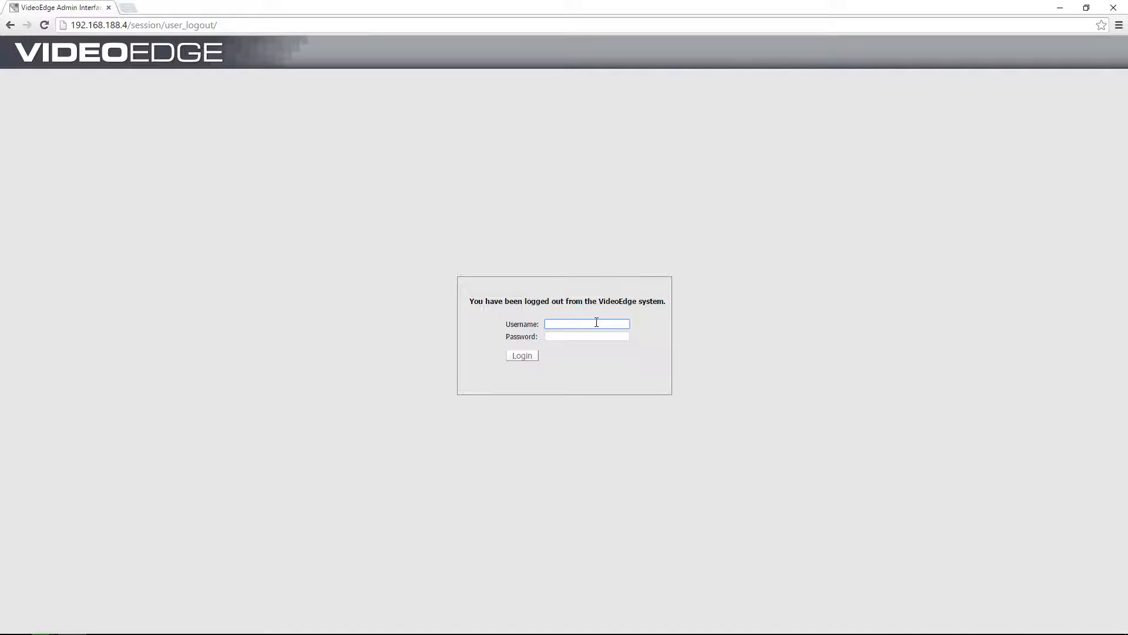
# Step: Log in as admin and dismiss the trial version notice on the Licensing page
pyautogui.write('admin')
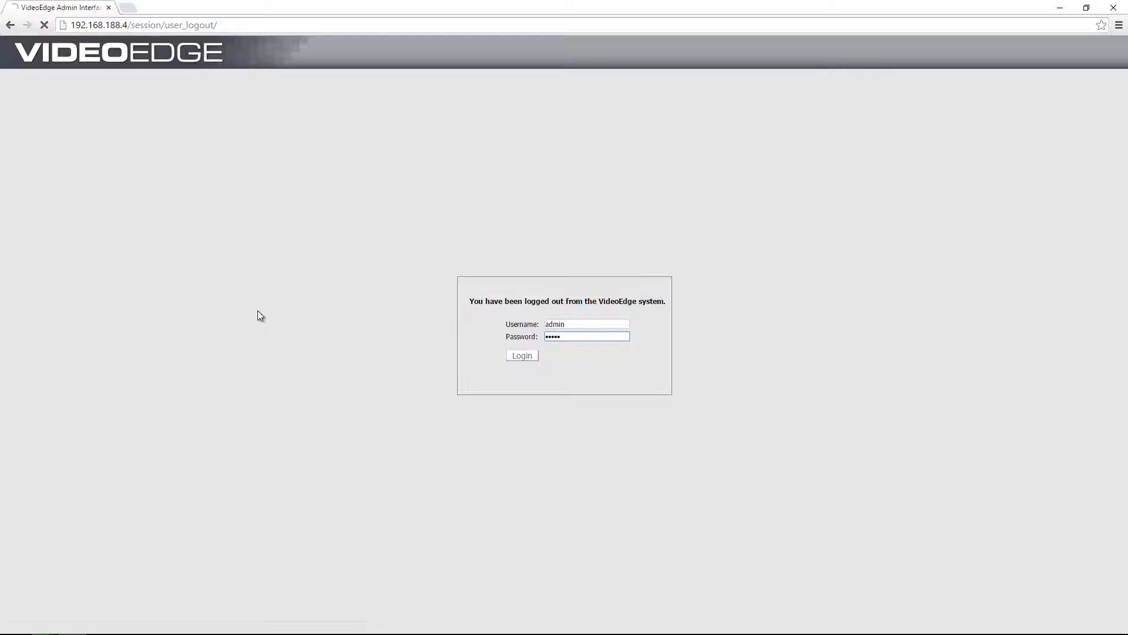
pyautogui.click(522, 355)
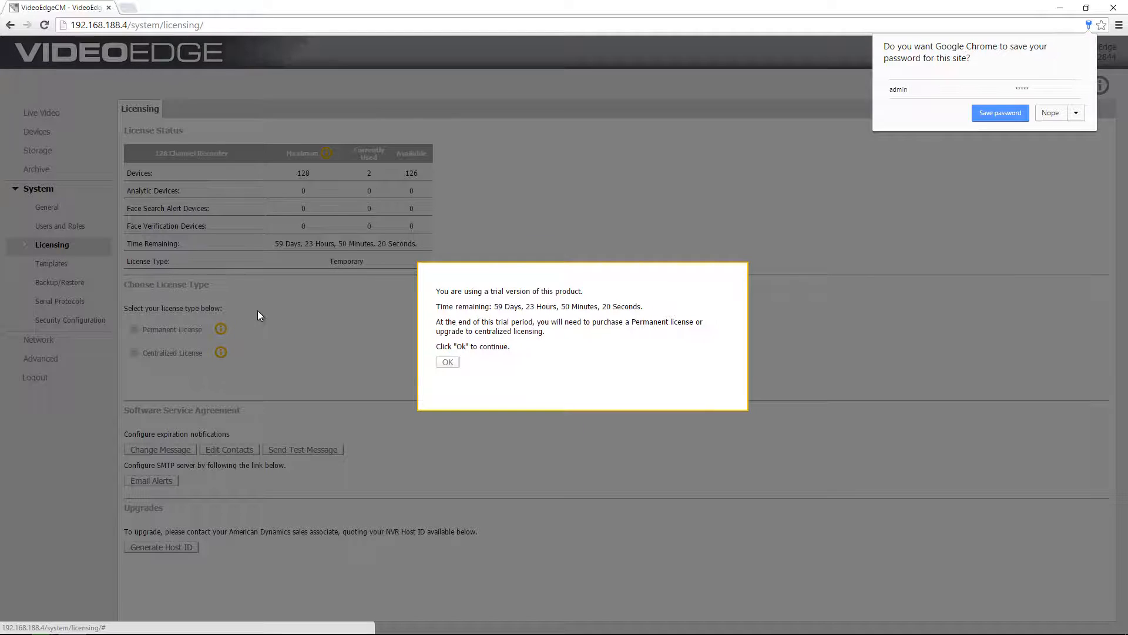
pyautogui.moveTo(231, 378)
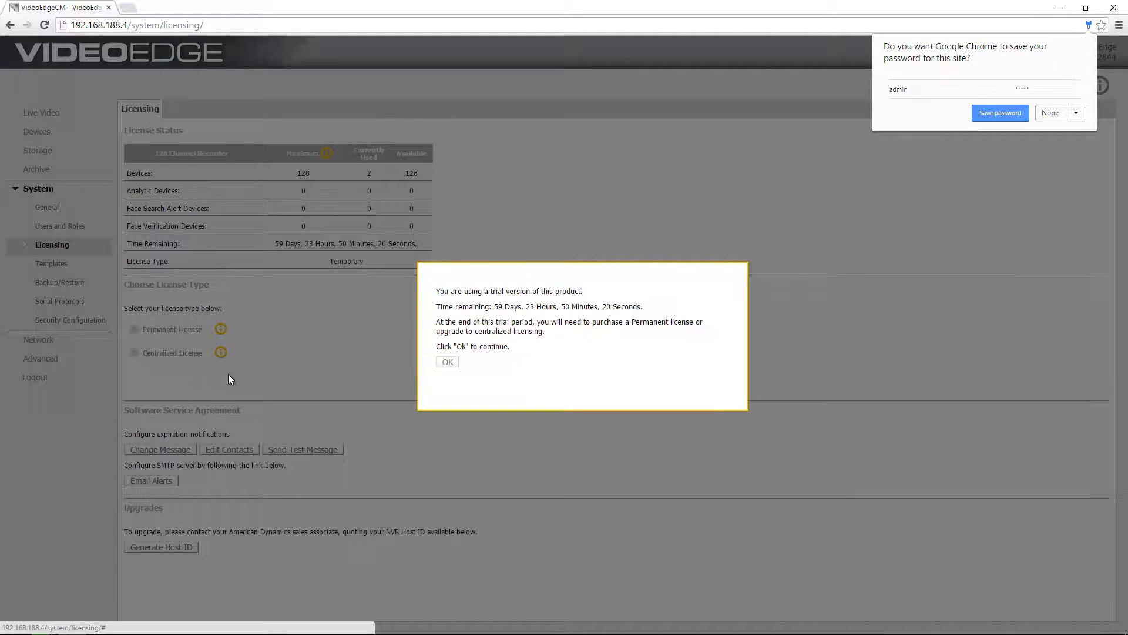
pyautogui.moveTo(239, 385)
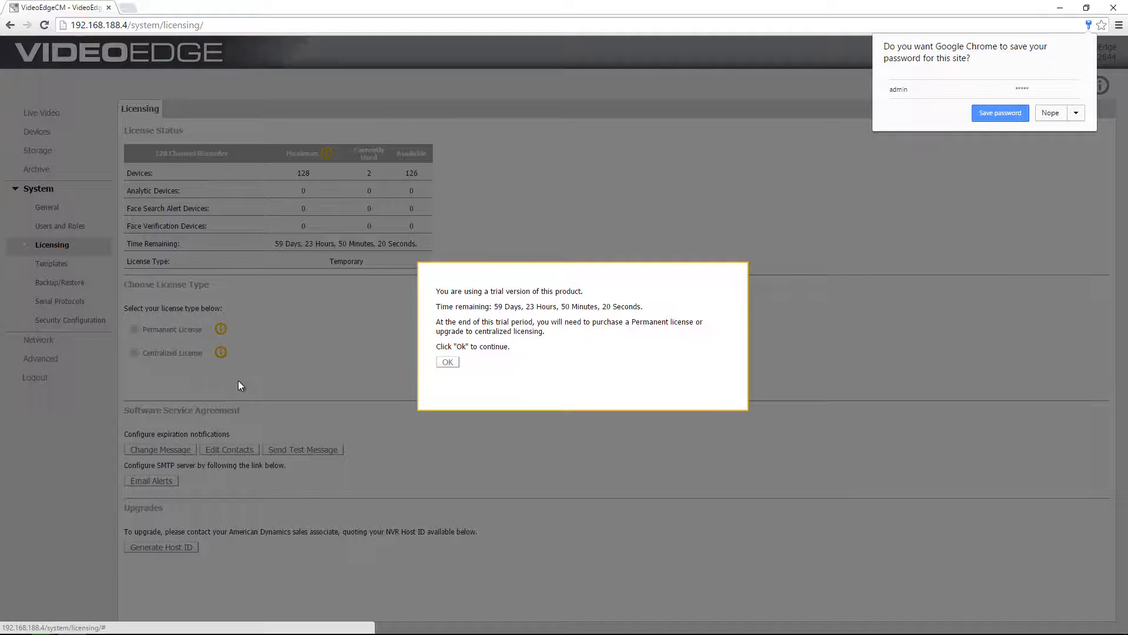
pyautogui.click(447, 362)
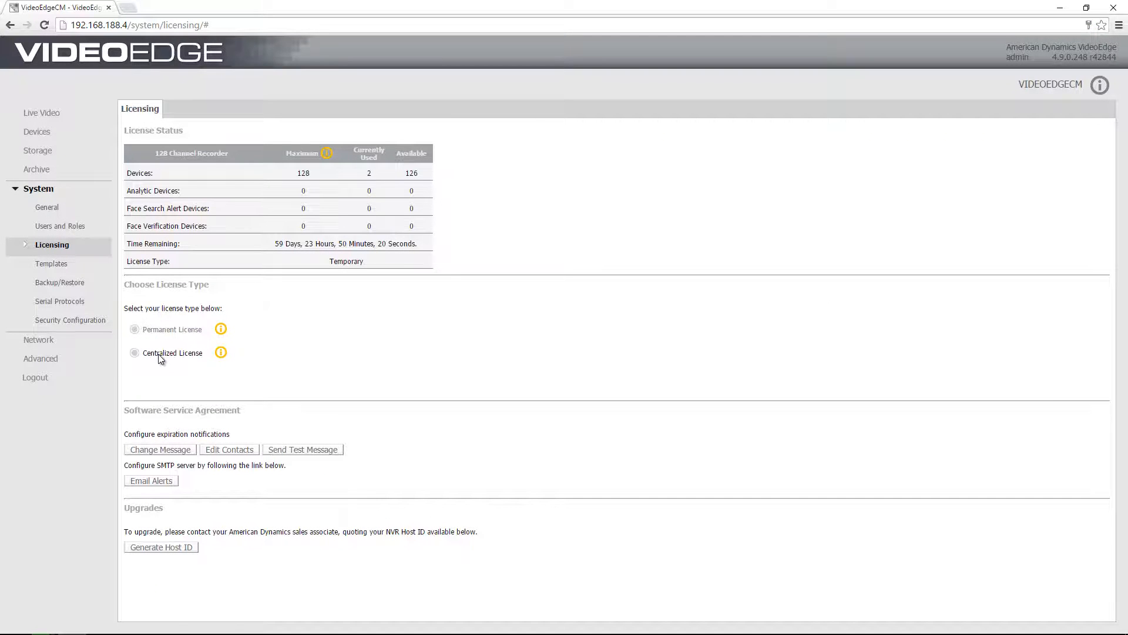
# Step: Select Centralized License with victor server 192.168.188.101 and activate centralized licensing
pyautogui.click(134, 353)
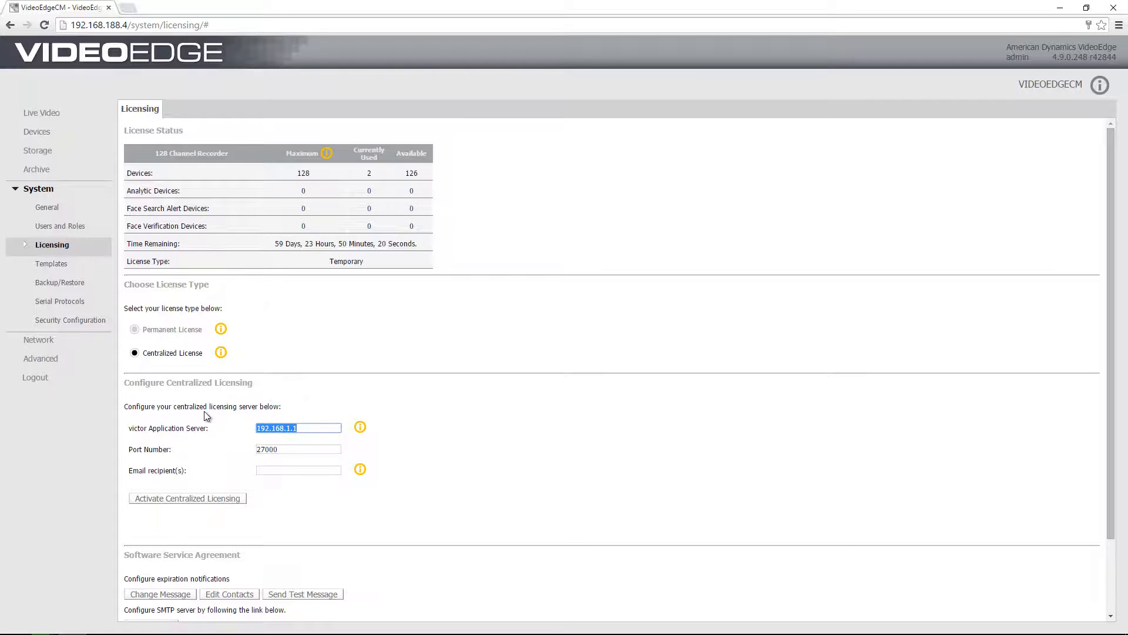
pyautogui.write('192.168')
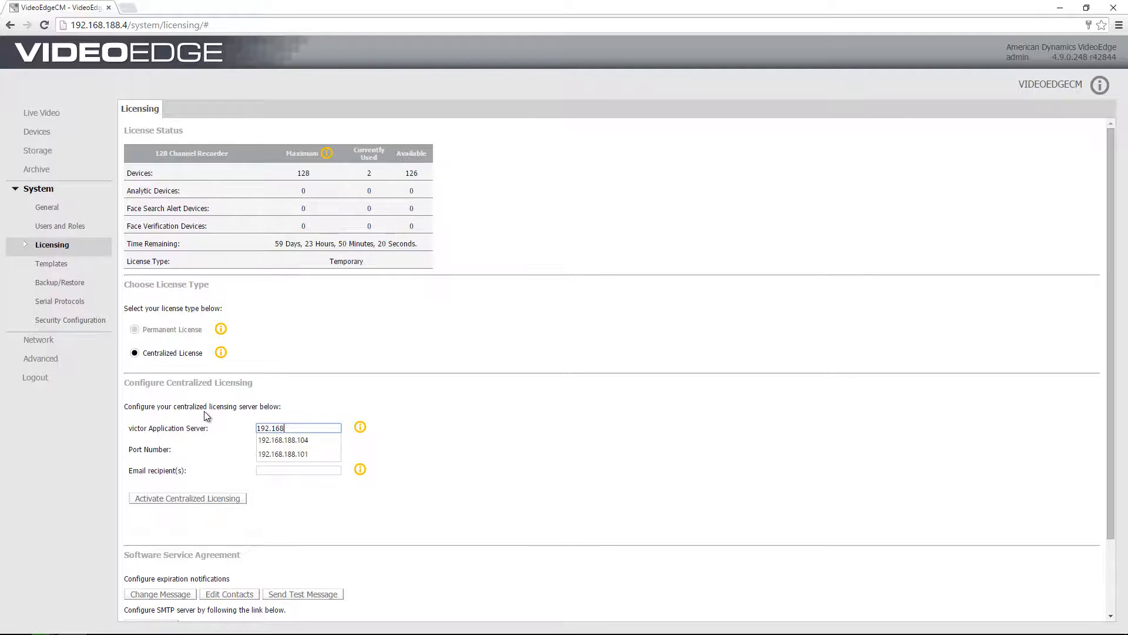
pyautogui.click(283, 453)
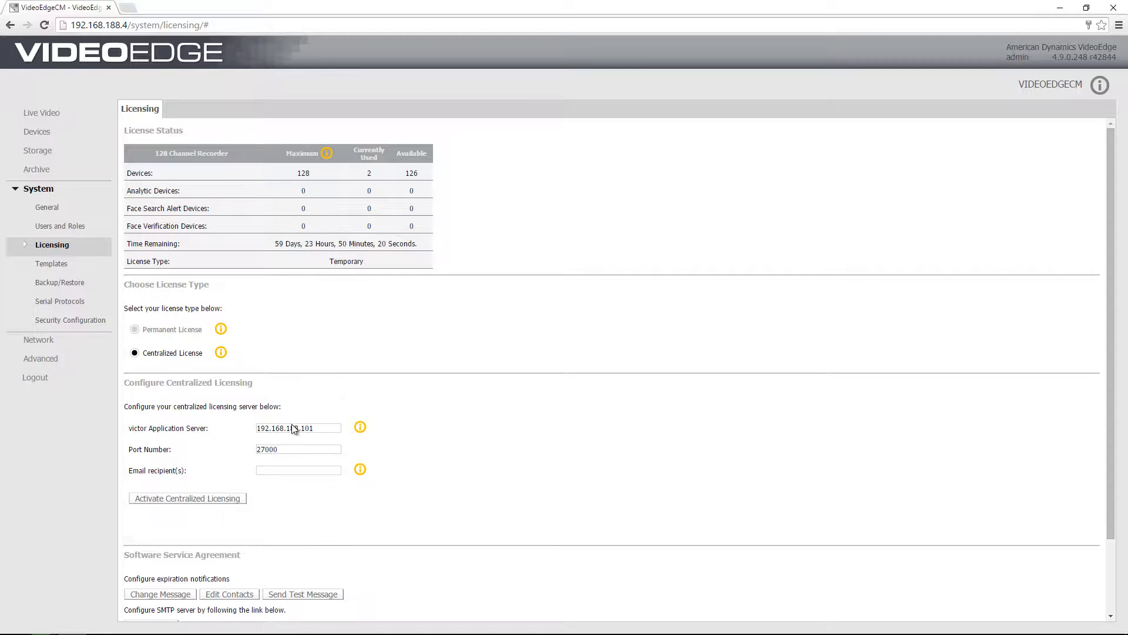
pyautogui.click(188, 498)
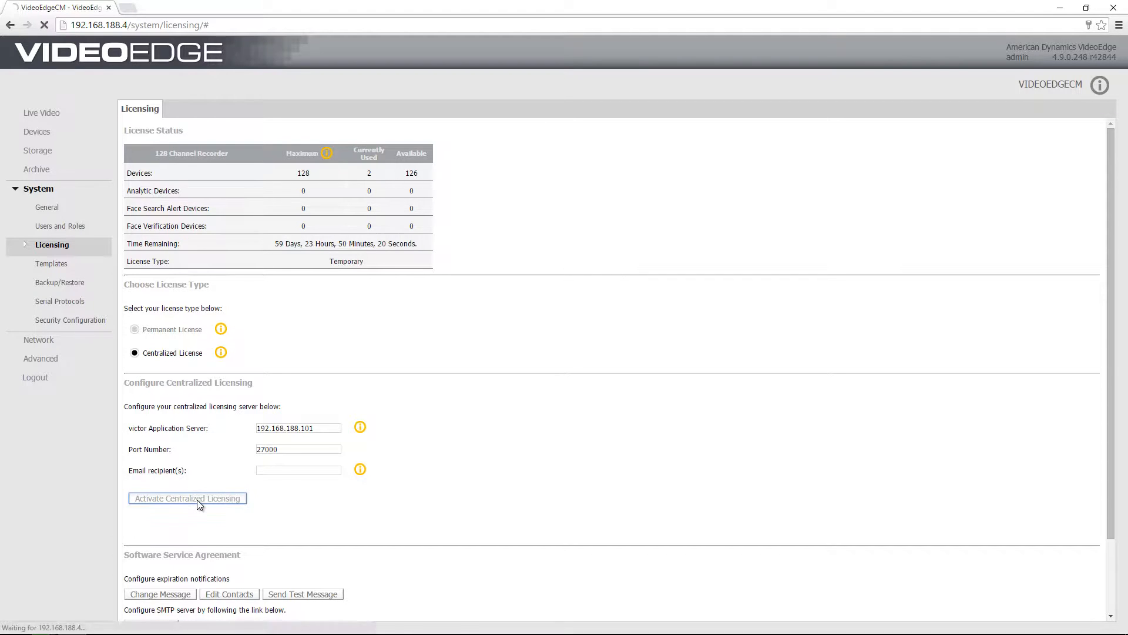
pyautogui.click(188, 499)
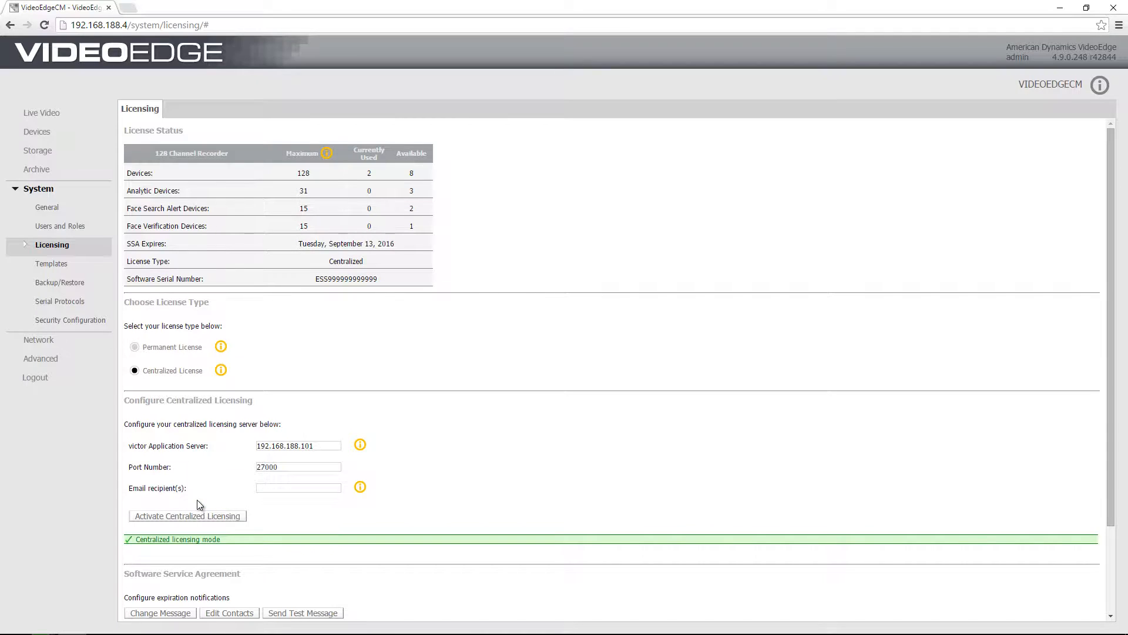
pyautogui.moveTo(216, 549)
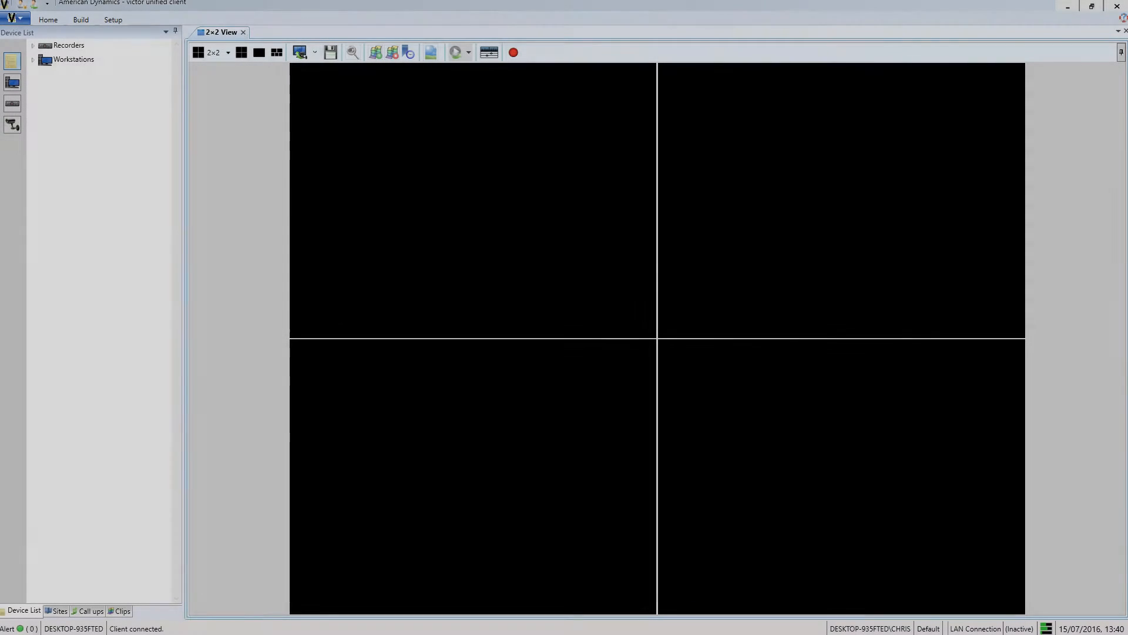
pyautogui.moveTo(197, 195)
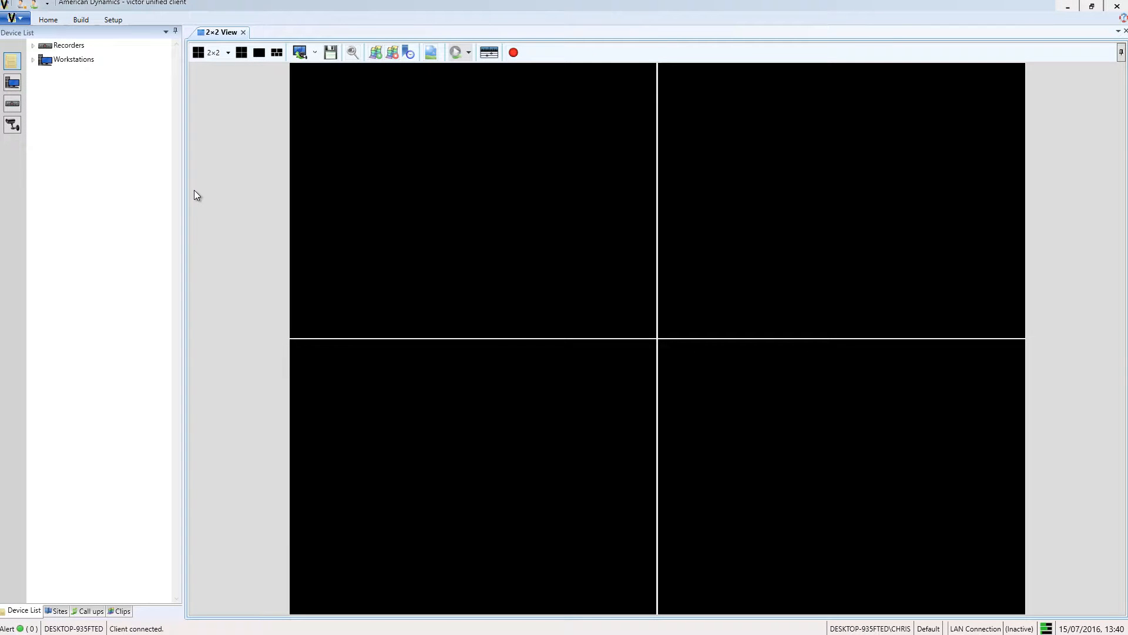
# Step: Show the Setup Licensing overview listing recorder ChrisVE at 192.168.188.4 as Centralized
pyautogui.click(113, 19)
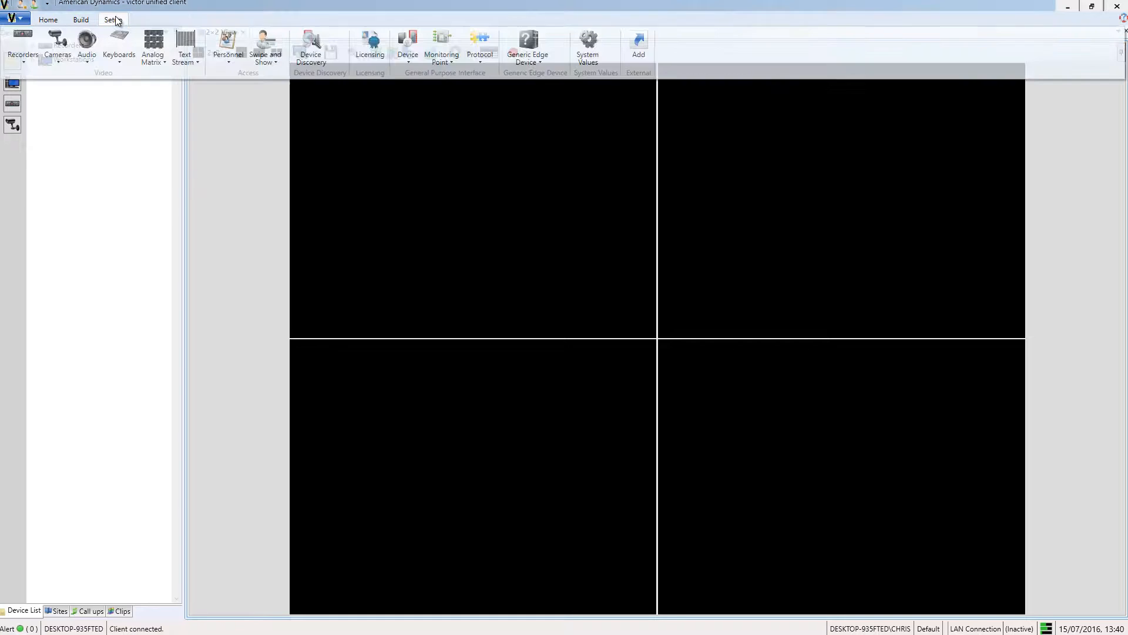
pyautogui.click(369, 39)
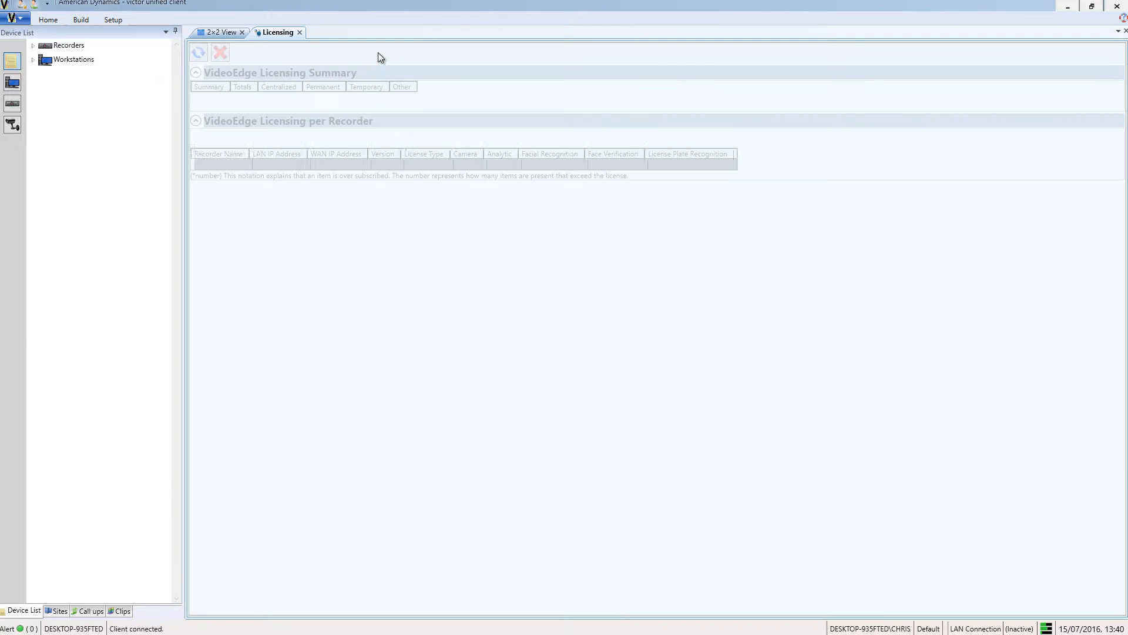
pyautogui.click(198, 52)
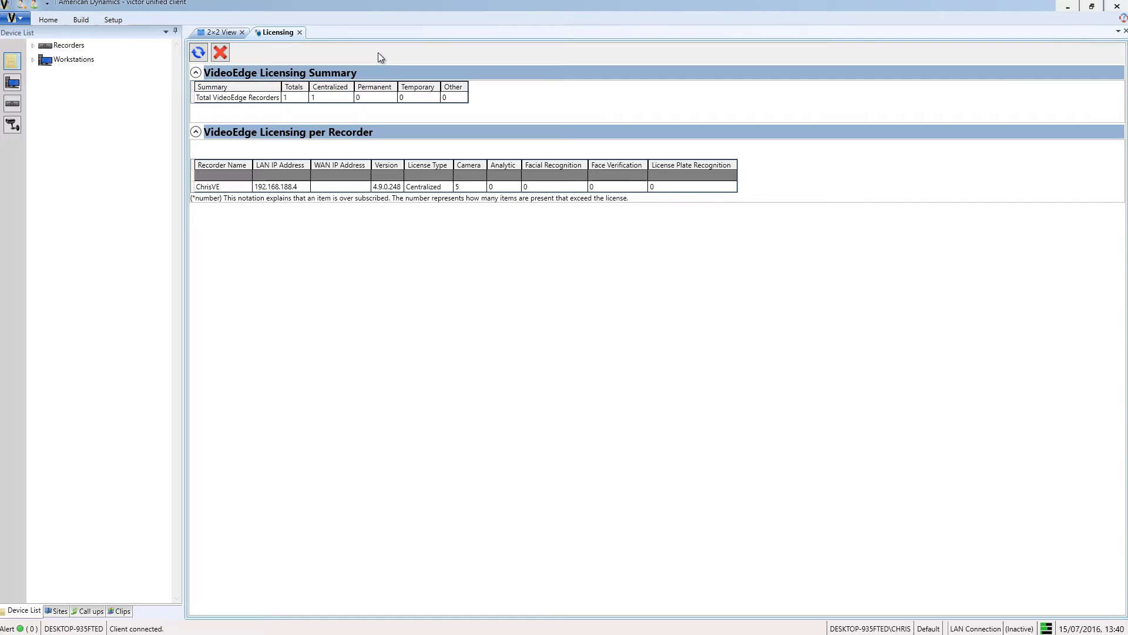
pyautogui.moveTo(271, 176)
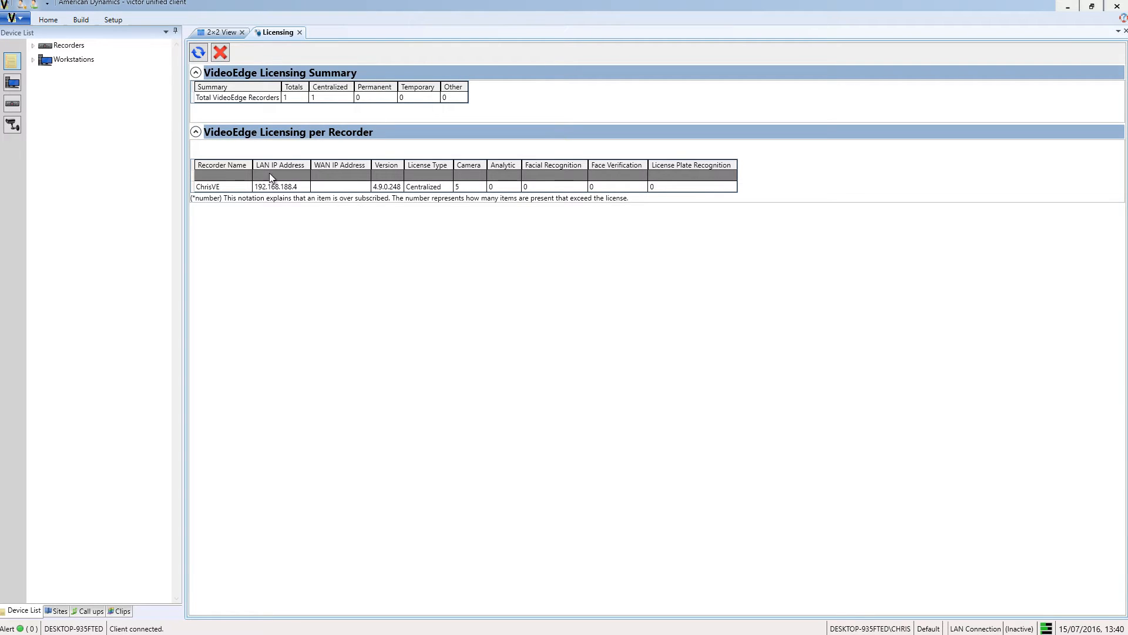
pyautogui.moveTo(449, 109)
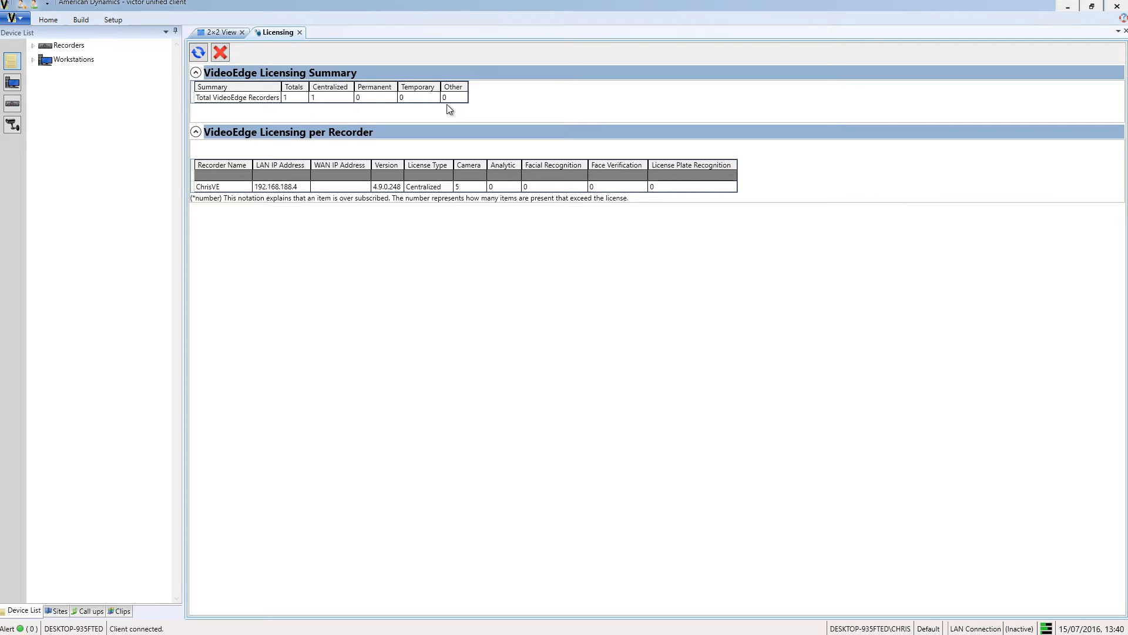
pyautogui.moveTo(279, 163)
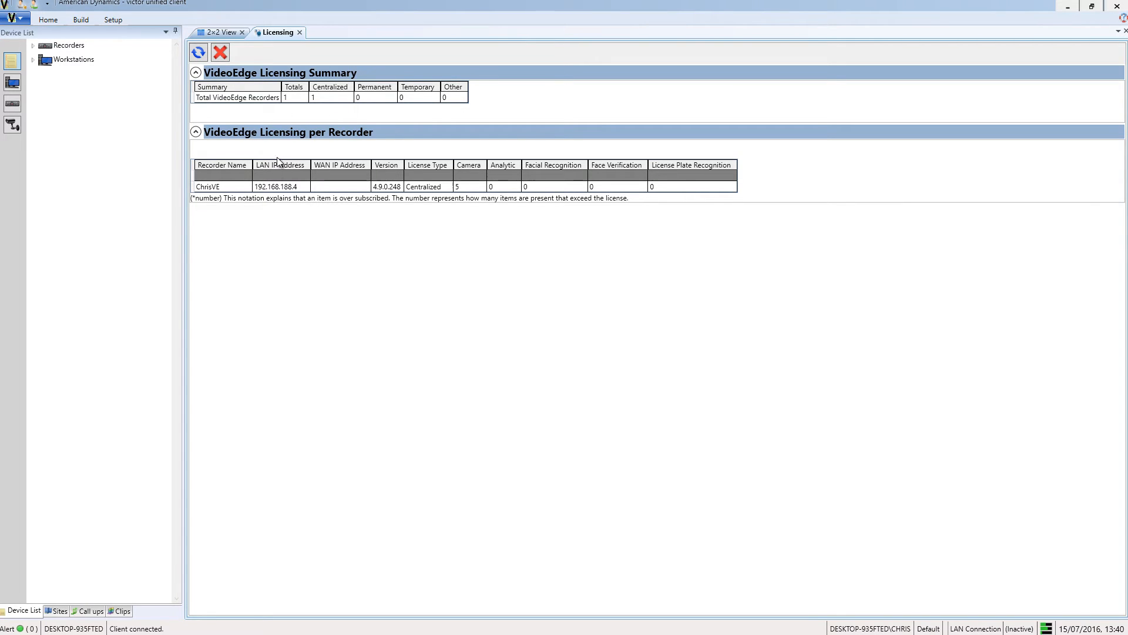